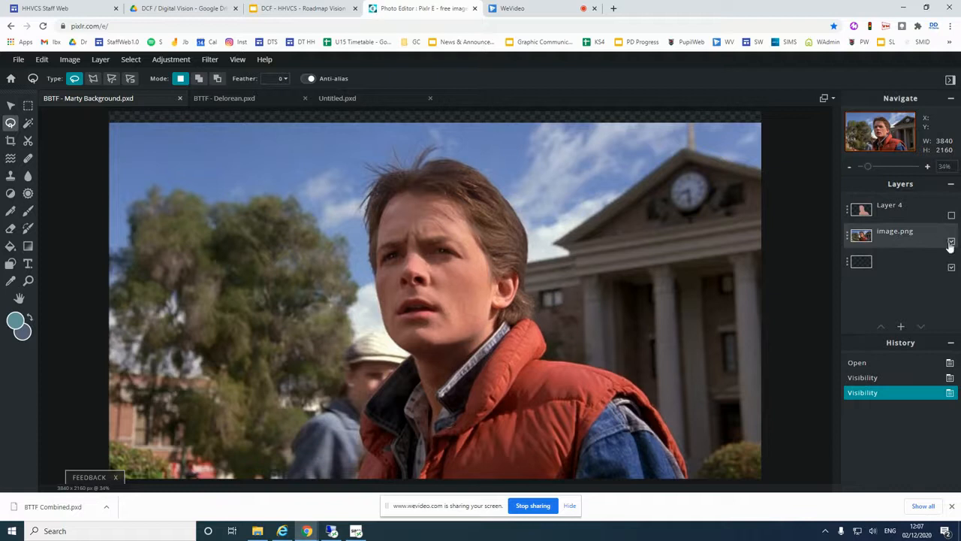
# Toggle a layer's visibility, then add a new empty layer to the Marty Background document.
pyautogui.click(951, 235)
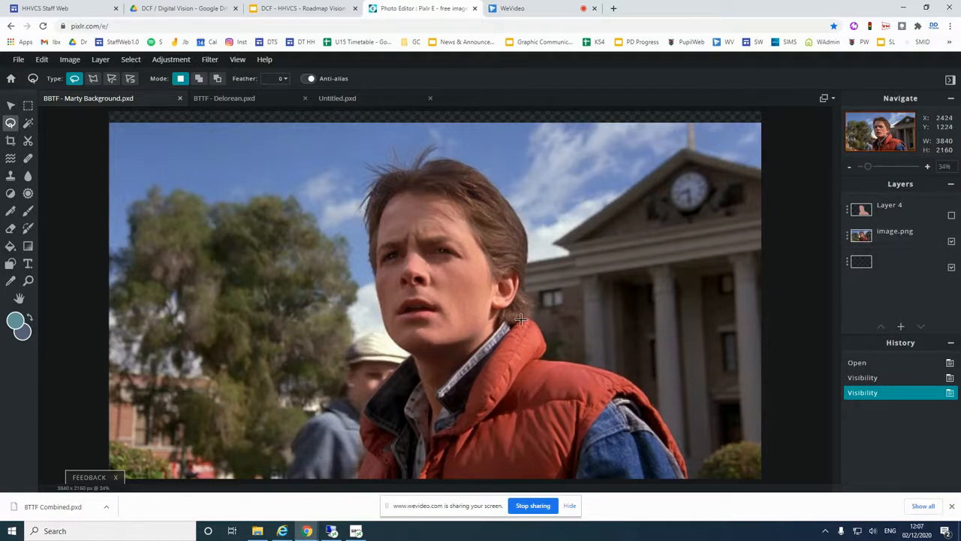
pyautogui.moveTo(471, 346)
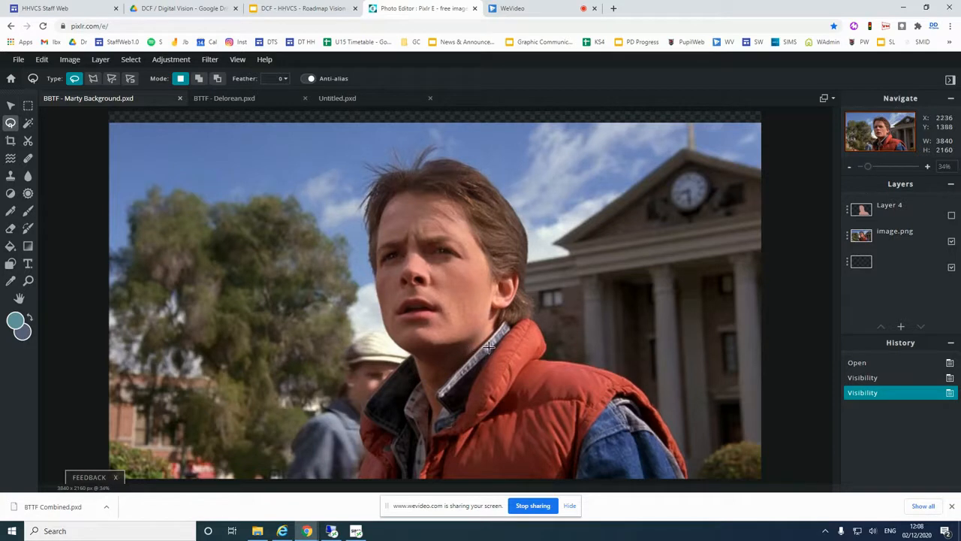
pyautogui.click(902, 326)
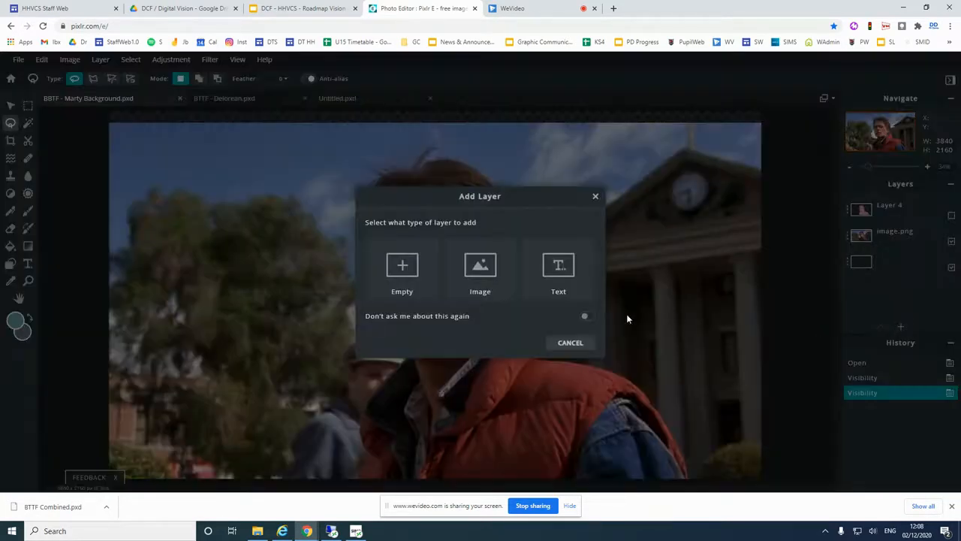
pyautogui.click(402, 271)
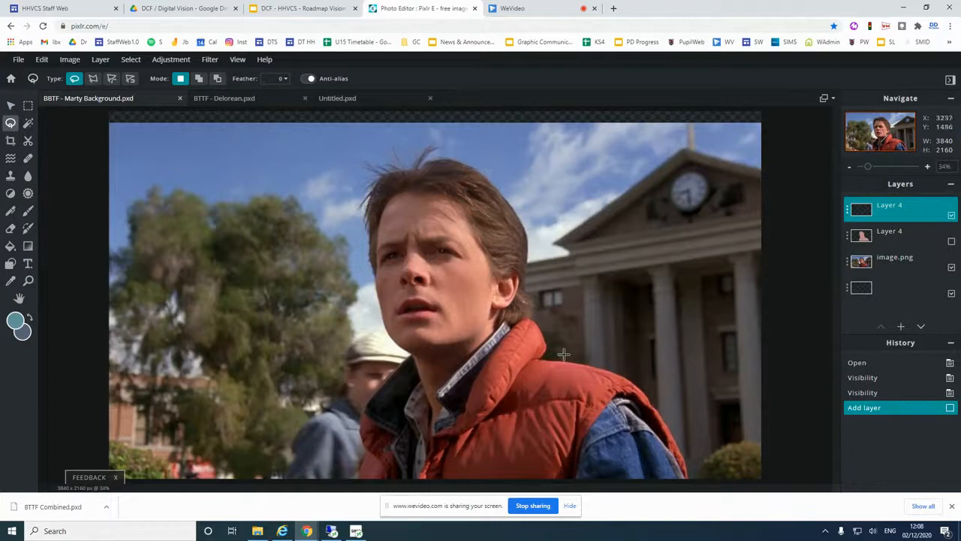
pyautogui.moveTo(93, 78)
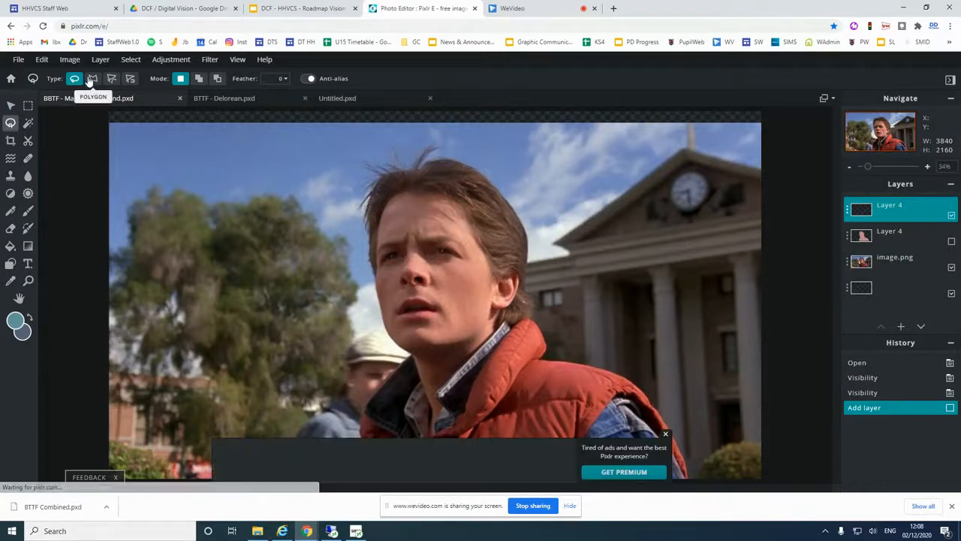
# Trace Marty's face and jaw with a polygon lasso selection and fill it with solid teal.
pyautogui.click(27, 281)
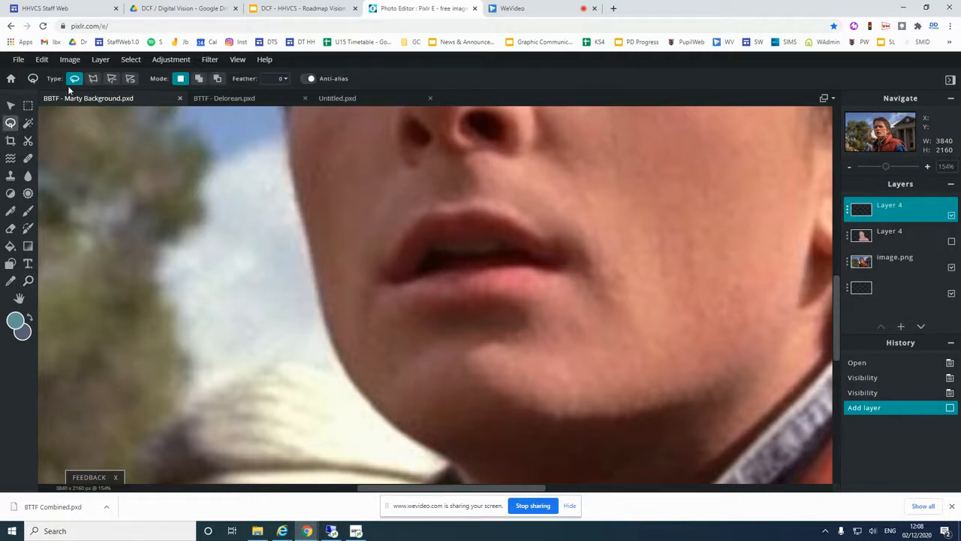
pyautogui.moveTo(93, 79)
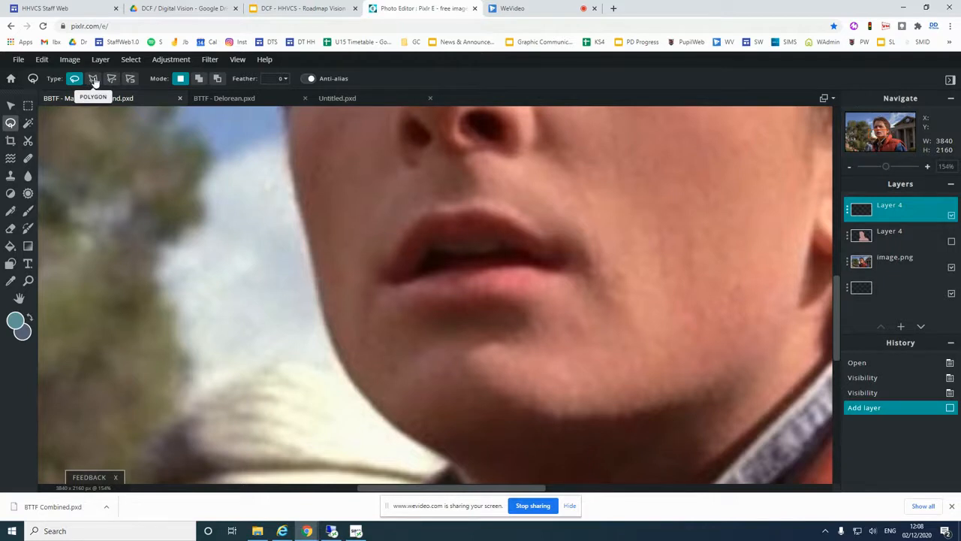
pyautogui.click(93, 78)
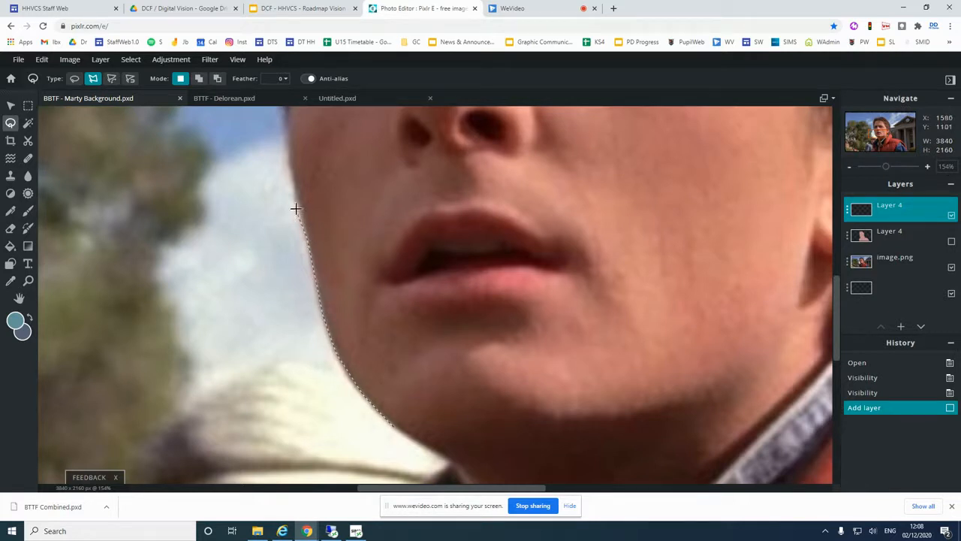
pyautogui.click(364, 238)
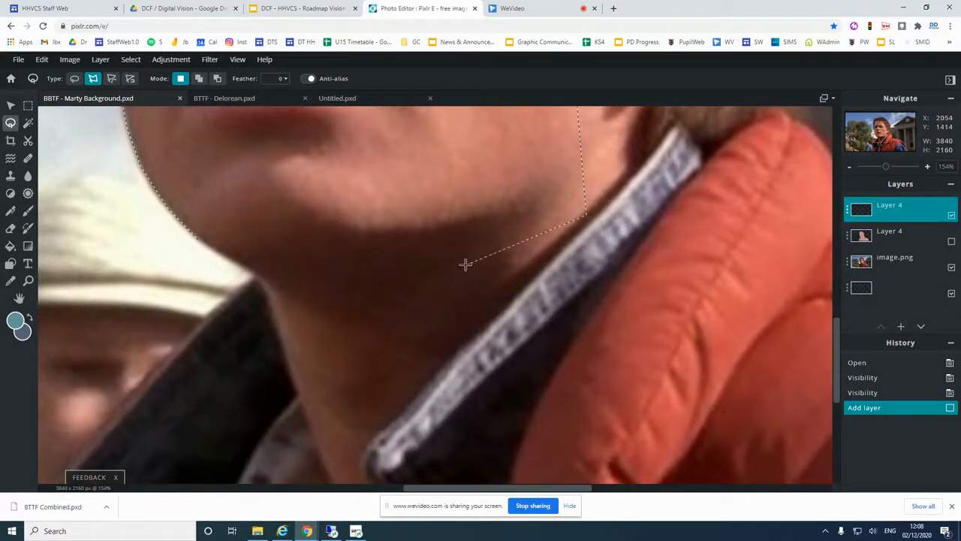
pyautogui.click(201, 243)
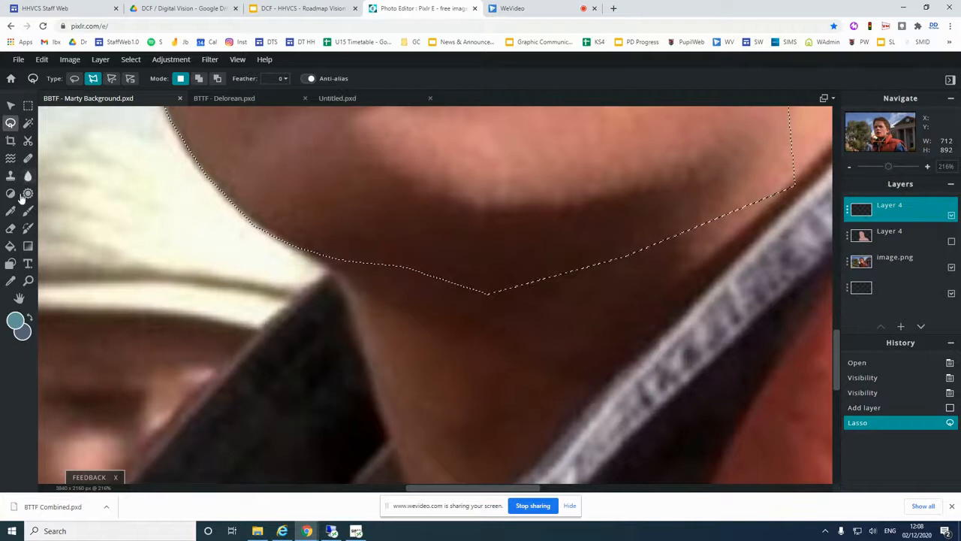
pyautogui.click(483, 280)
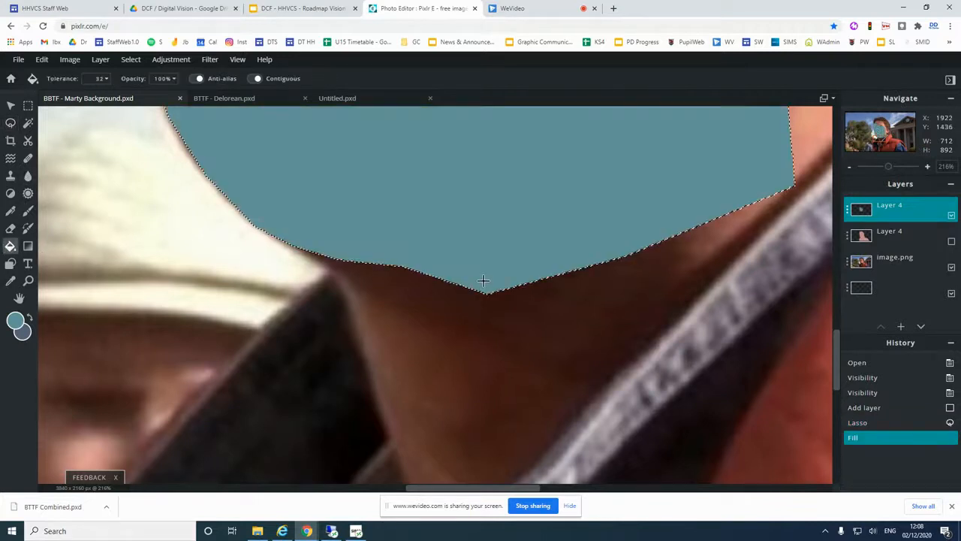
# Finish the fill so the layer shows a solid silhouette over Marty's whole head and body.
pyautogui.click(28, 280)
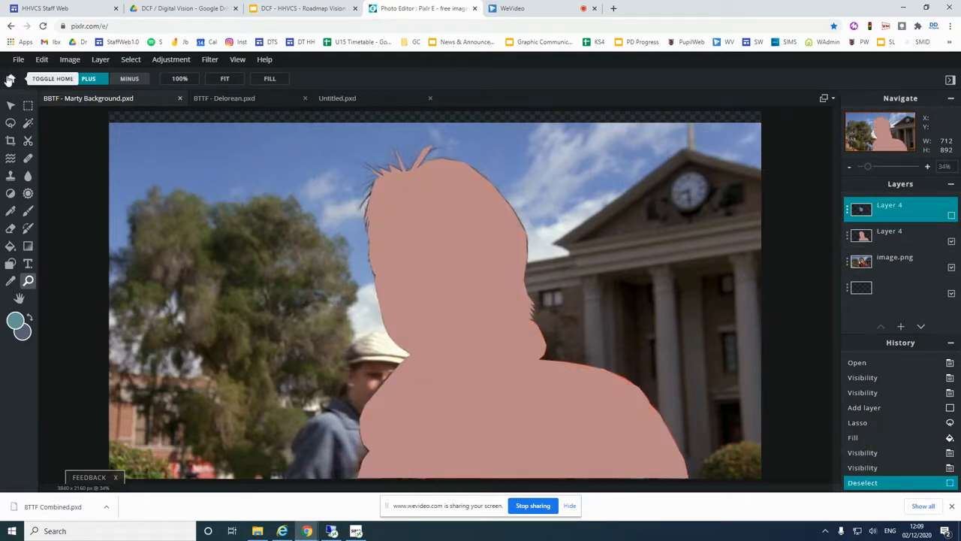
# Save the image as a PNG and download it to the device.
pyautogui.click(18, 59)
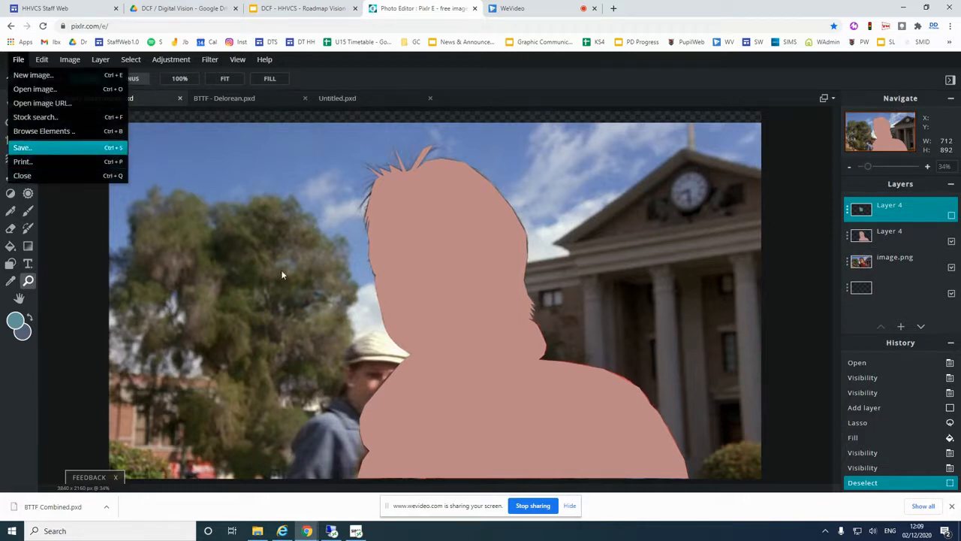
pyautogui.click(21, 147)
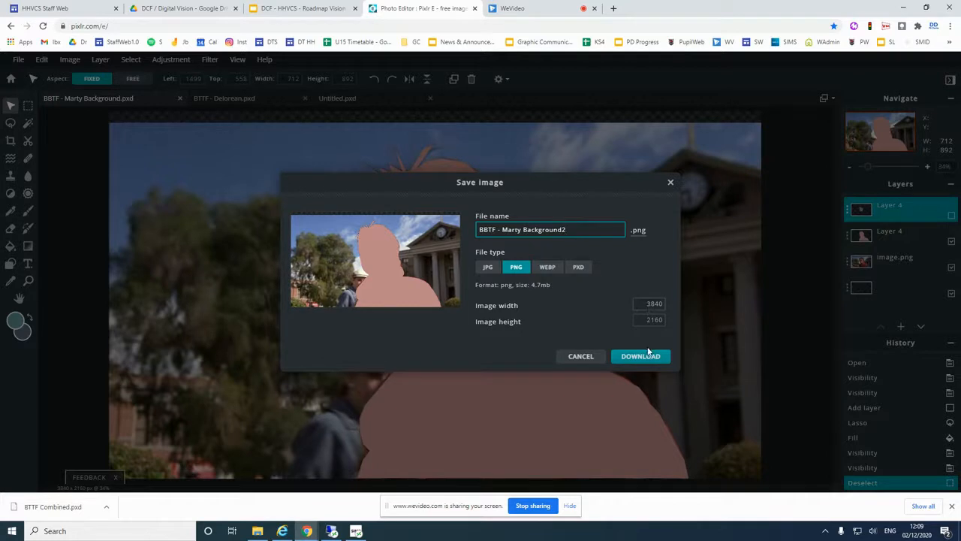
pyautogui.click(640, 356)
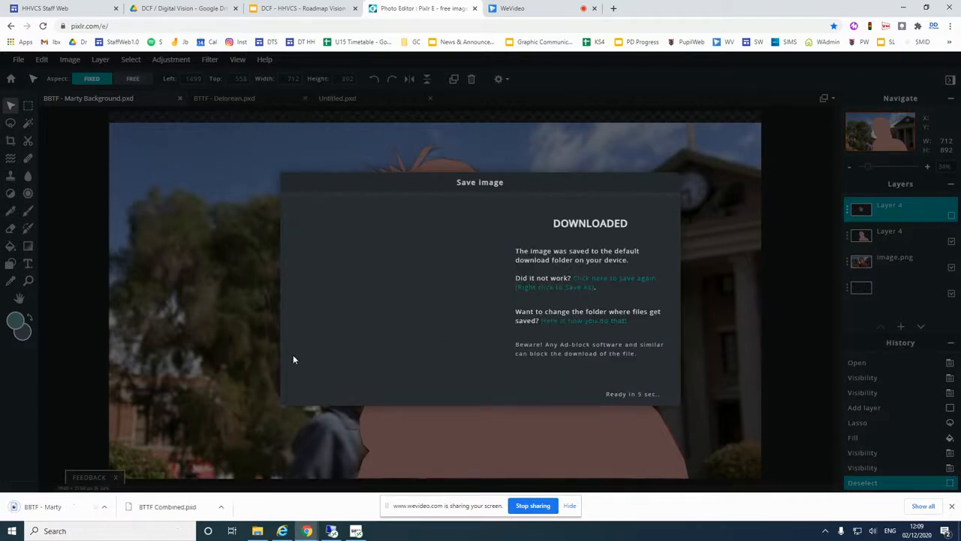
pyautogui.click(108, 506)
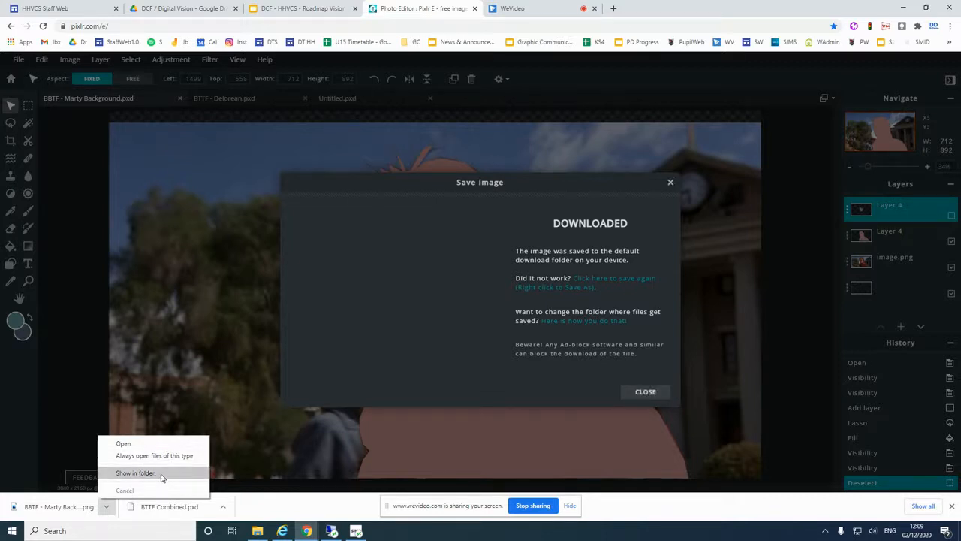
# Reveal the downloaded BTTF - Marty Background2 PNG in the Downloads folder.
pyautogui.click(135, 472)
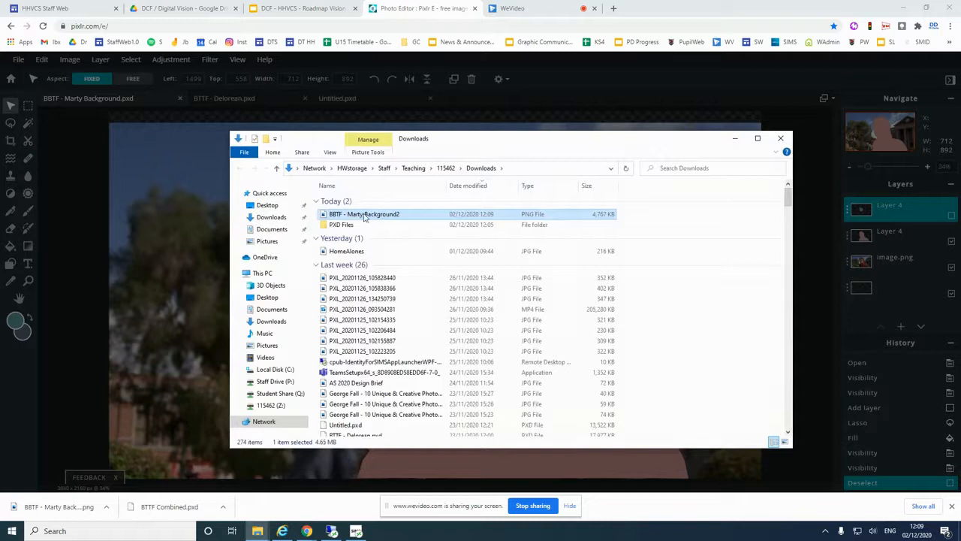
pyautogui.moveTo(363, 223)
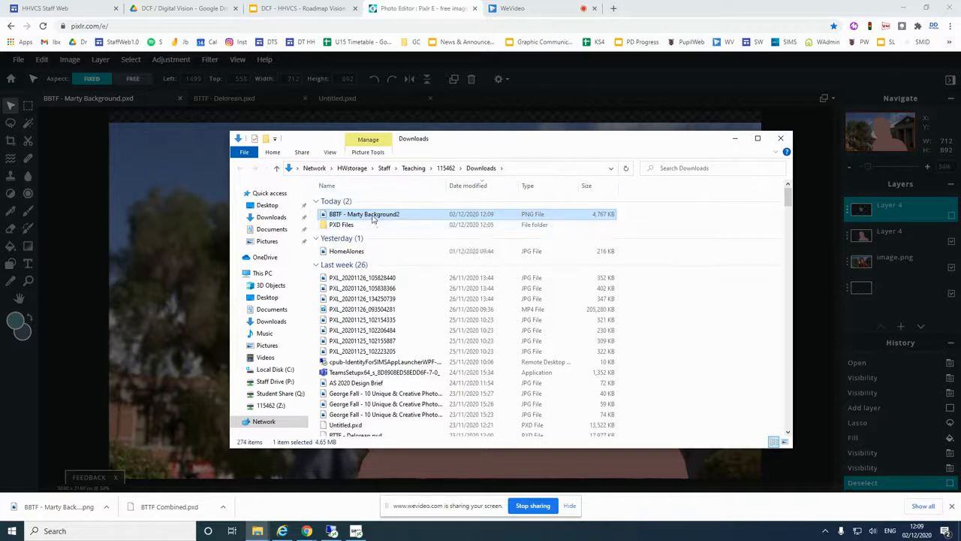
pyautogui.moveTo(385, 217)
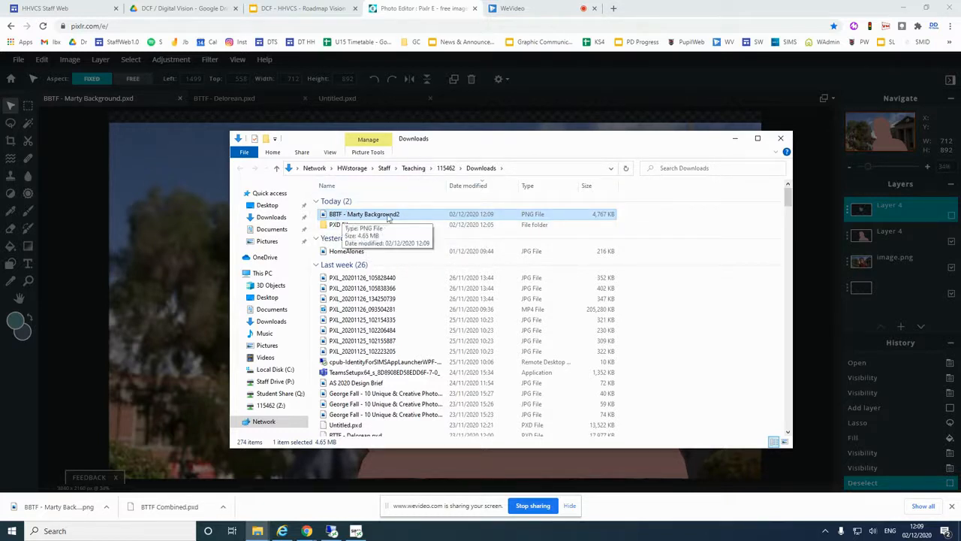
pyautogui.moveTo(383, 218)
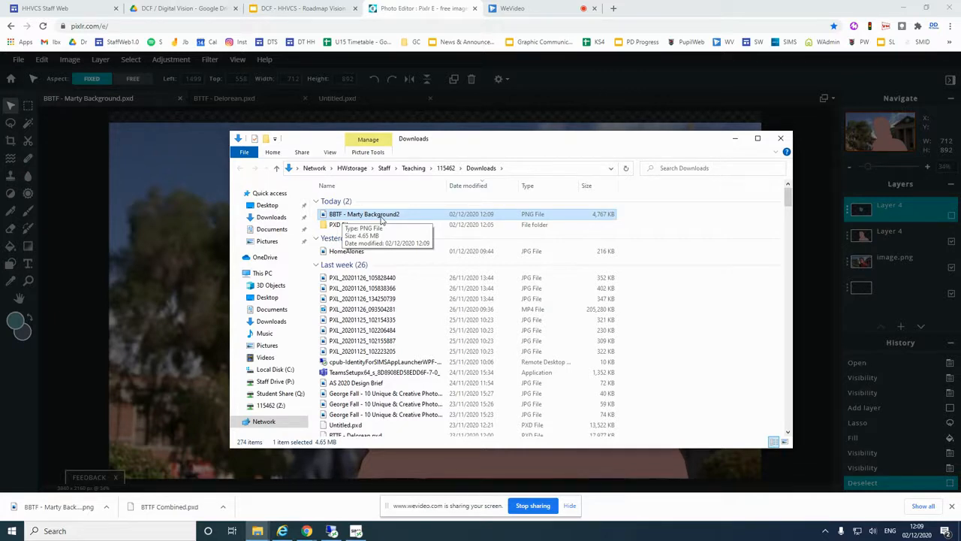
pyautogui.moveTo(634, 14)
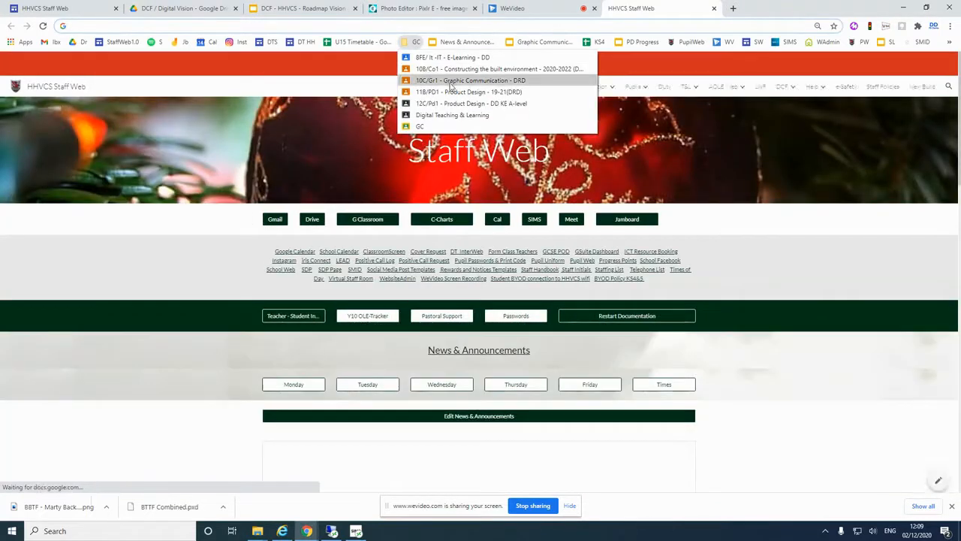
# Open the Graphic Communication class Classwork and expand the Movie poster assignment for editing.
pyautogui.click(472, 82)
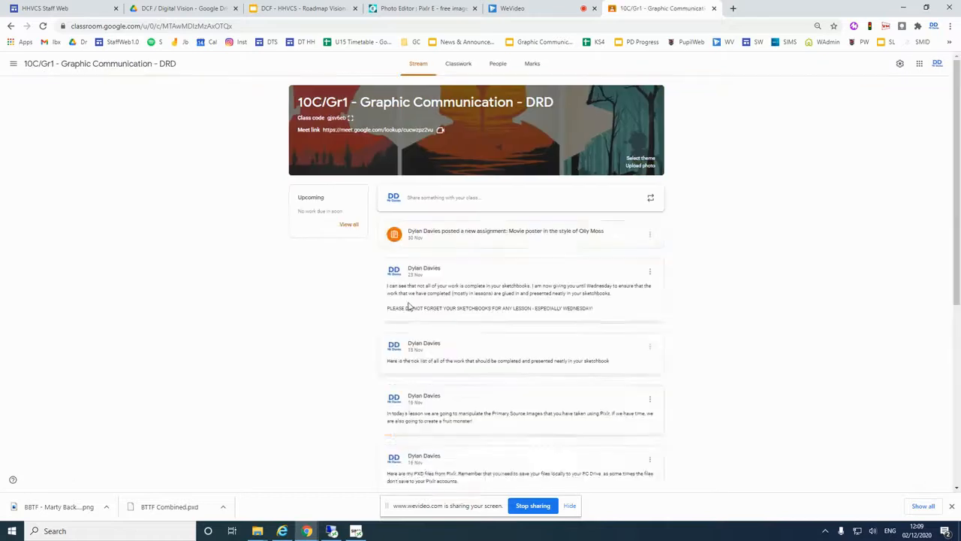
pyautogui.click(463, 63)
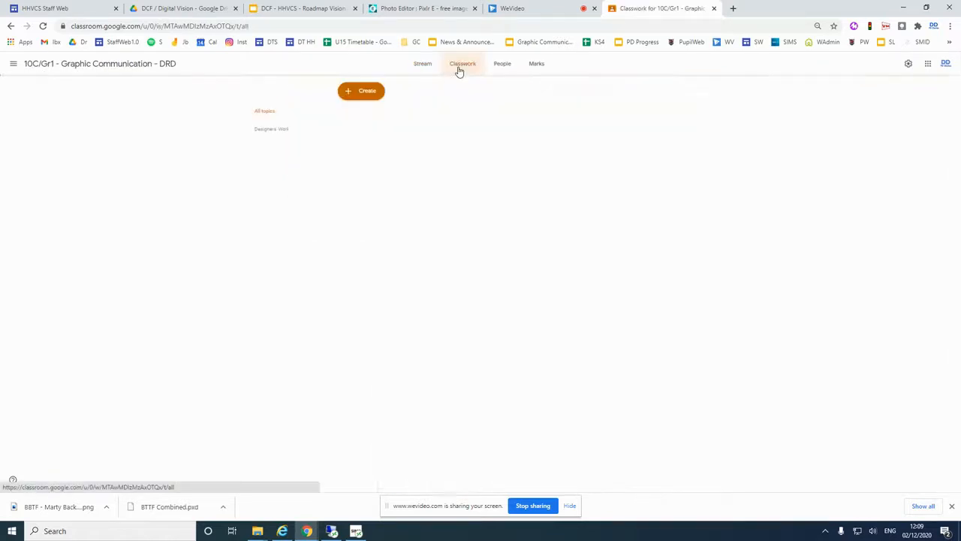
pyautogui.click(462, 63)
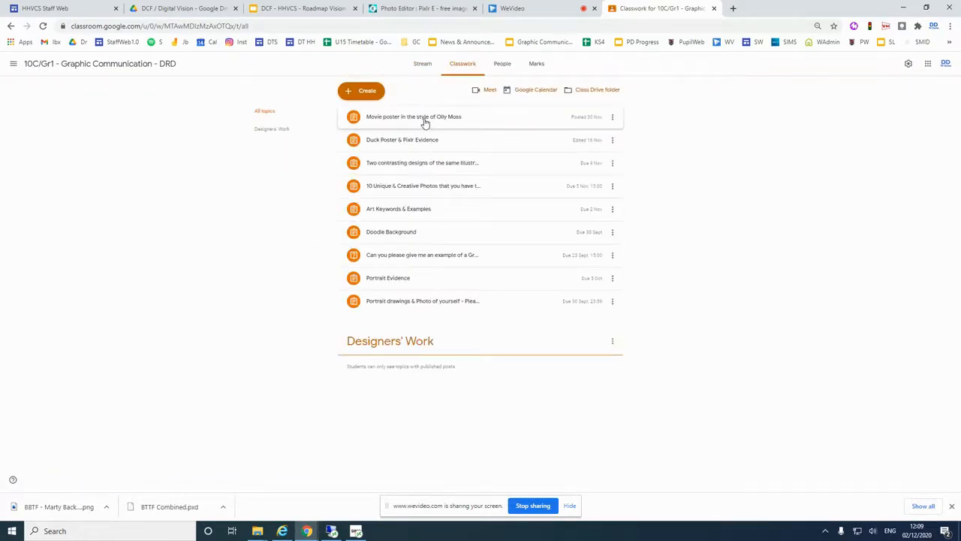
pyautogui.click(413, 117)
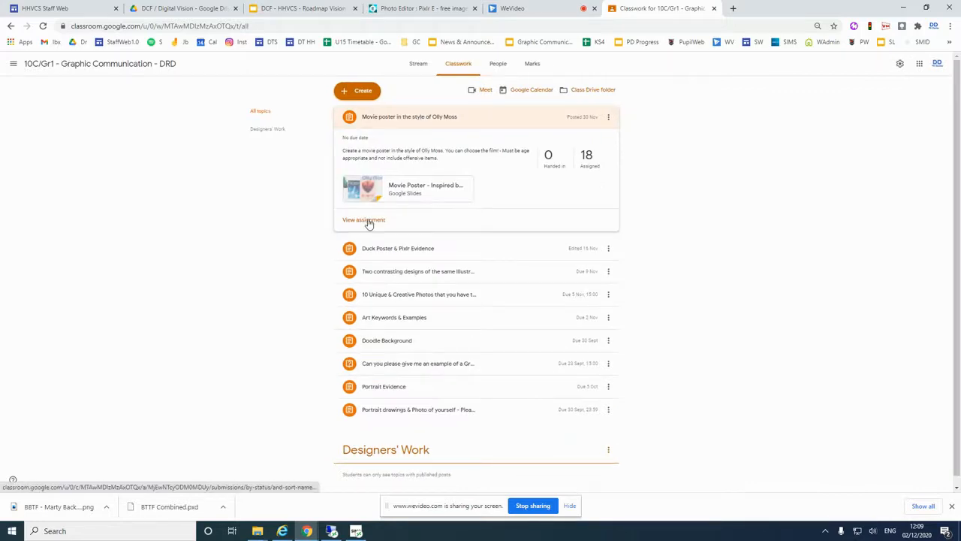
pyautogui.moveTo(535, 192)
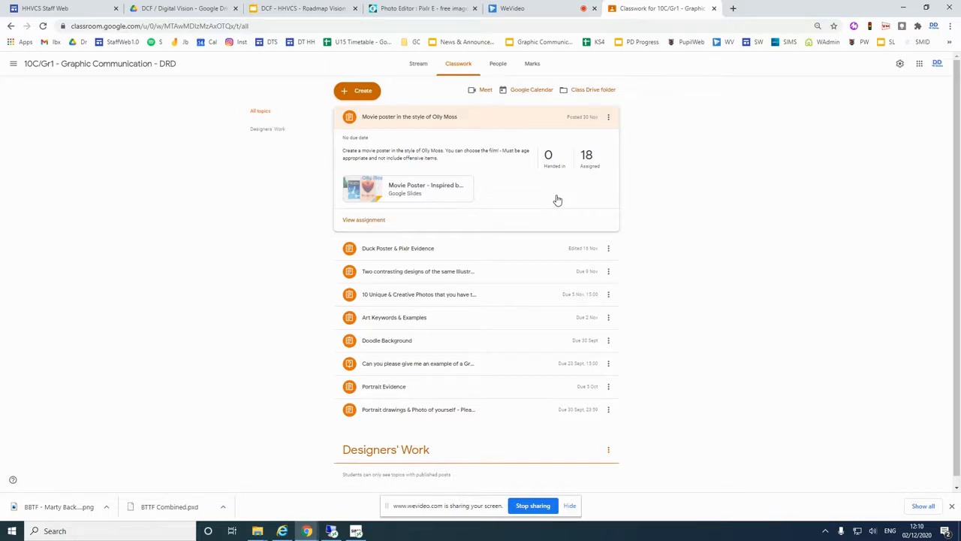
pyautogui.moveTo(524, 195)
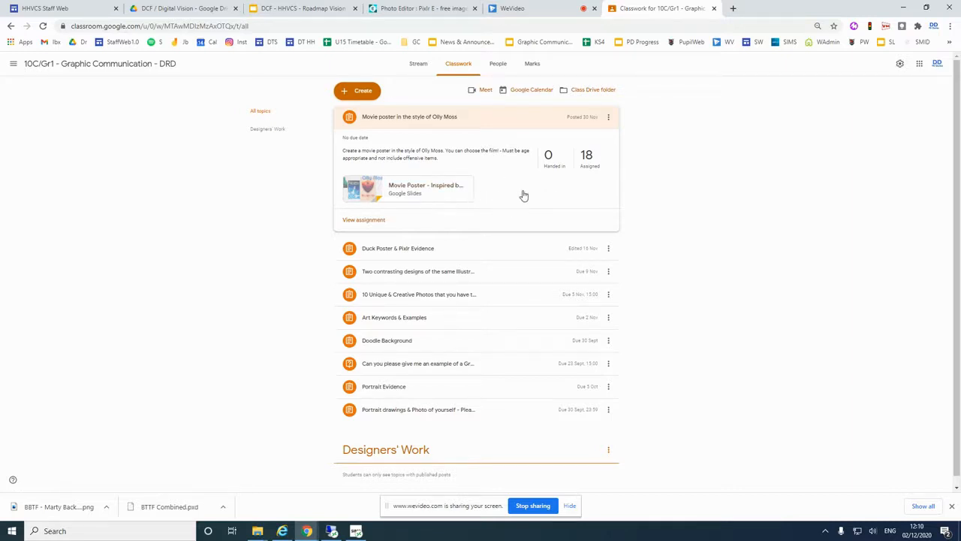
pyautogui.moveTo(580, 135)
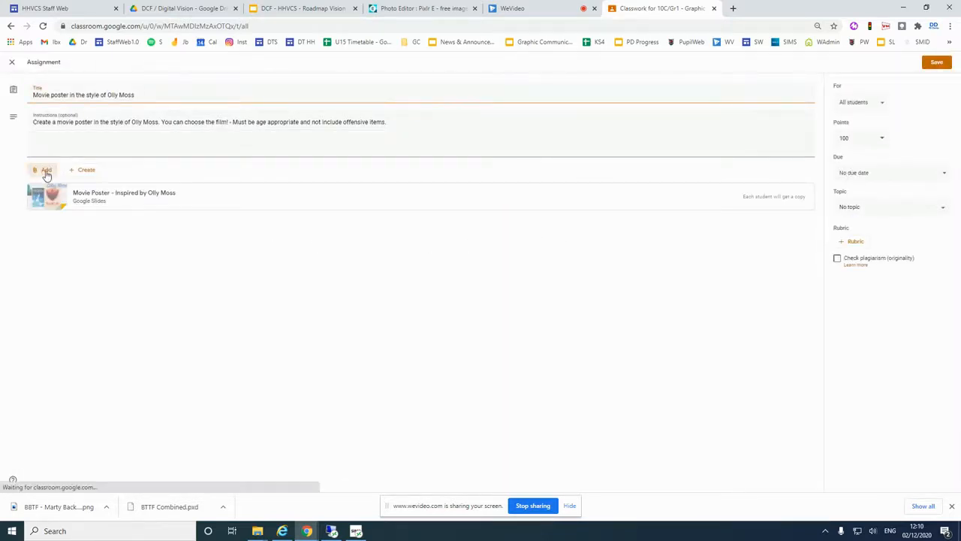
# Attach BTTF - Marty Background2.png from Downloads to the Movie poster assignment.
pyautogui.click(42, 168)
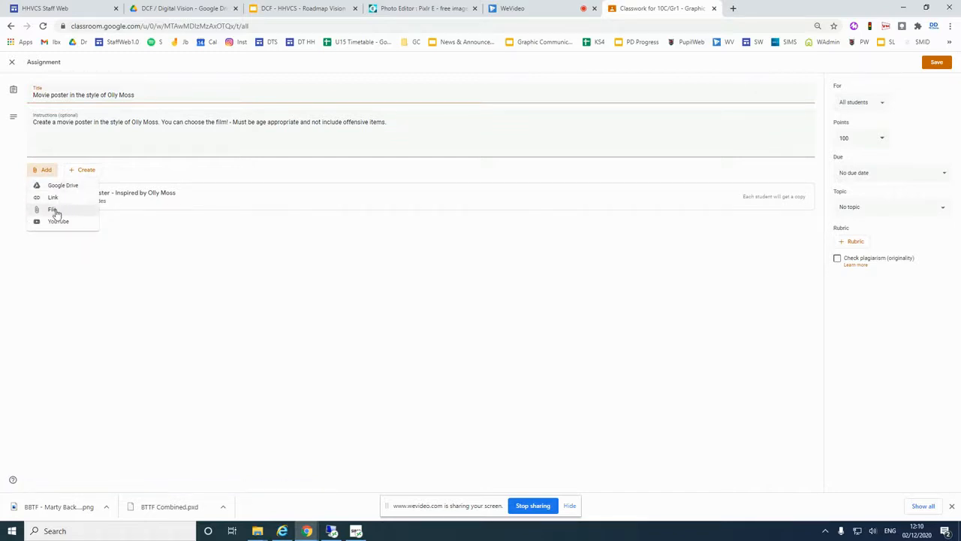
pyautogui.click(51, 209)
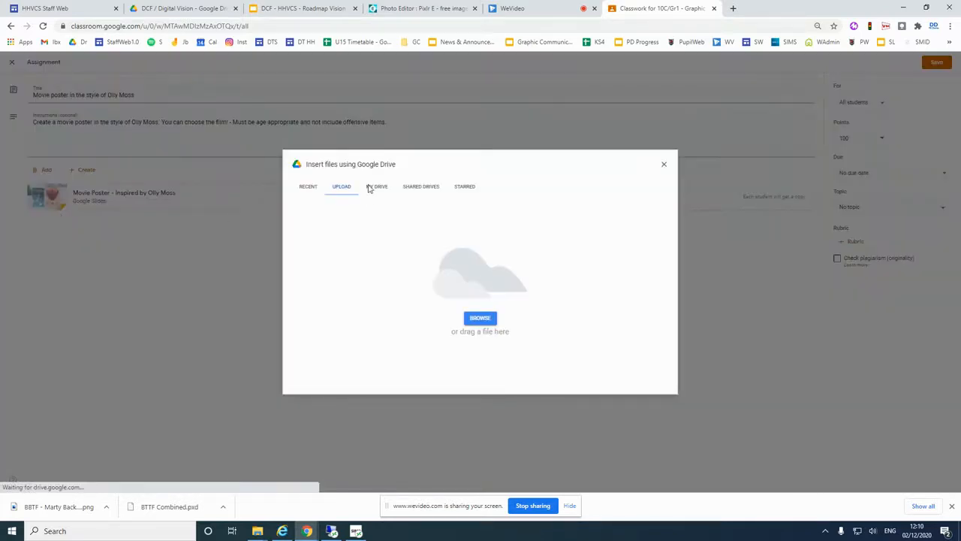
pyautogui.click(480, 318)
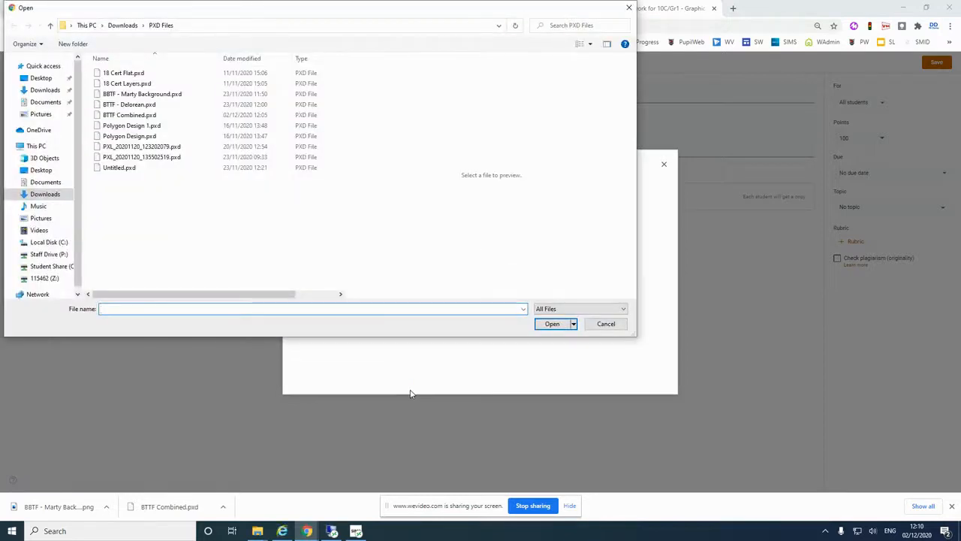
pyautogui.click(132, 126)
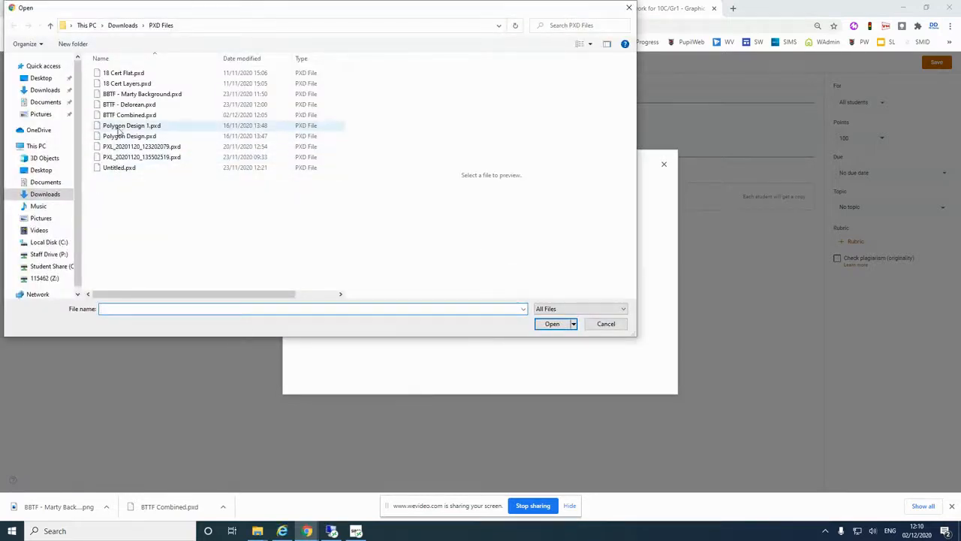
pyautogui.moveTo(141, 93)
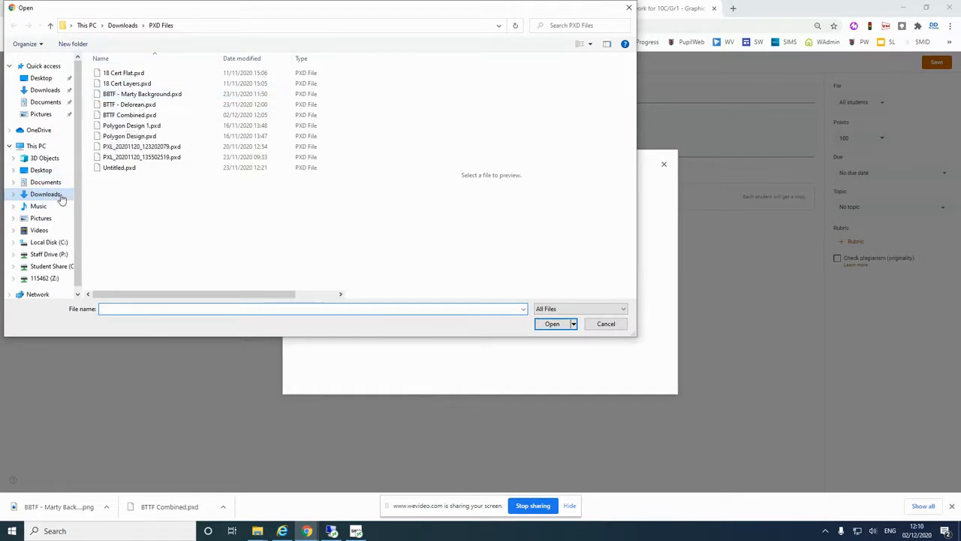
pyautogui.click(45, 194)
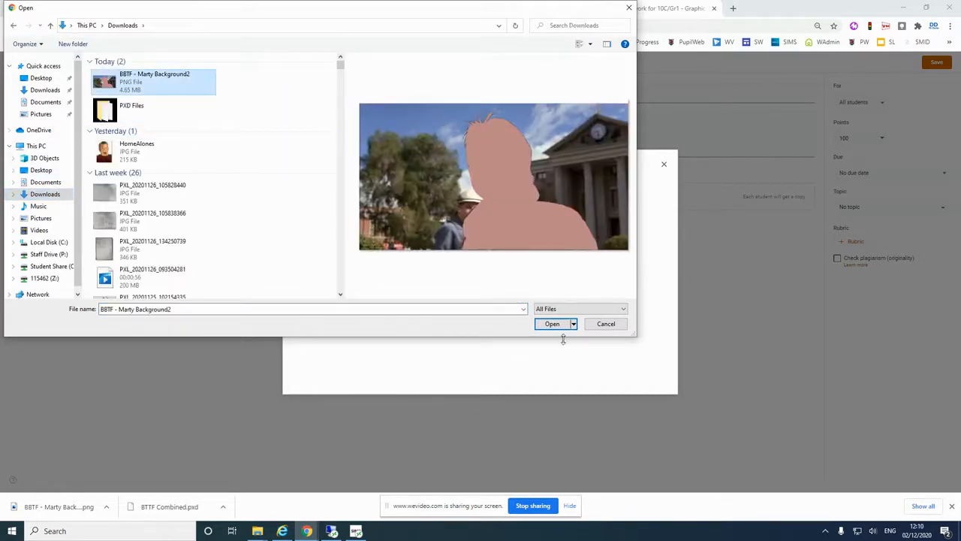
pyautogui.click(552, 325)
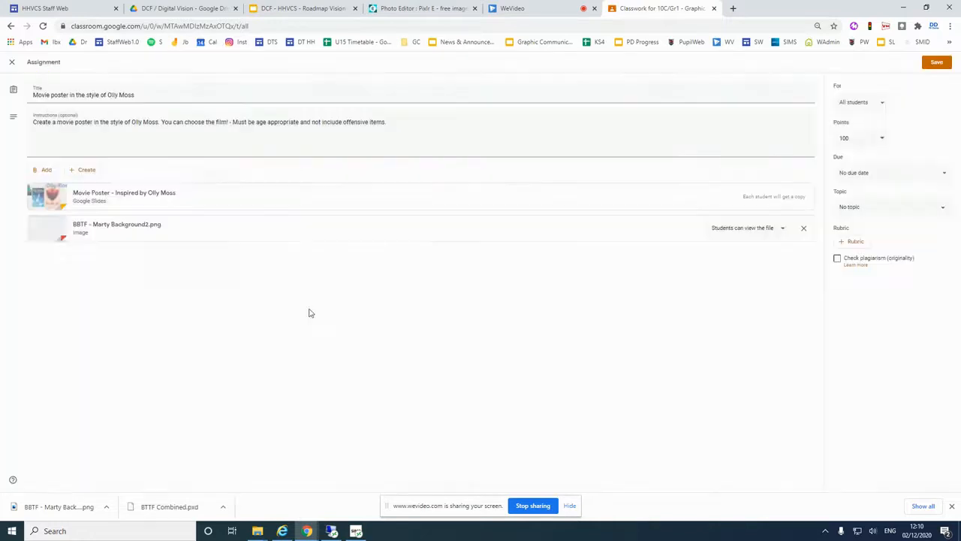
pyautogui.moveTo(273, 209)
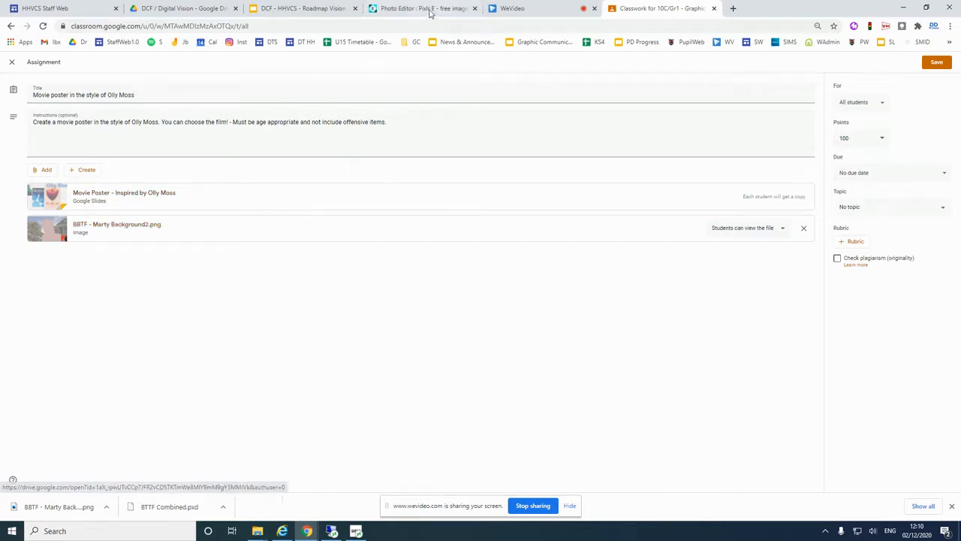
# Return to the BTTF - Delorean image, show its grey silhouette layer and begin saving it.
pyautogui.click(423, 9)
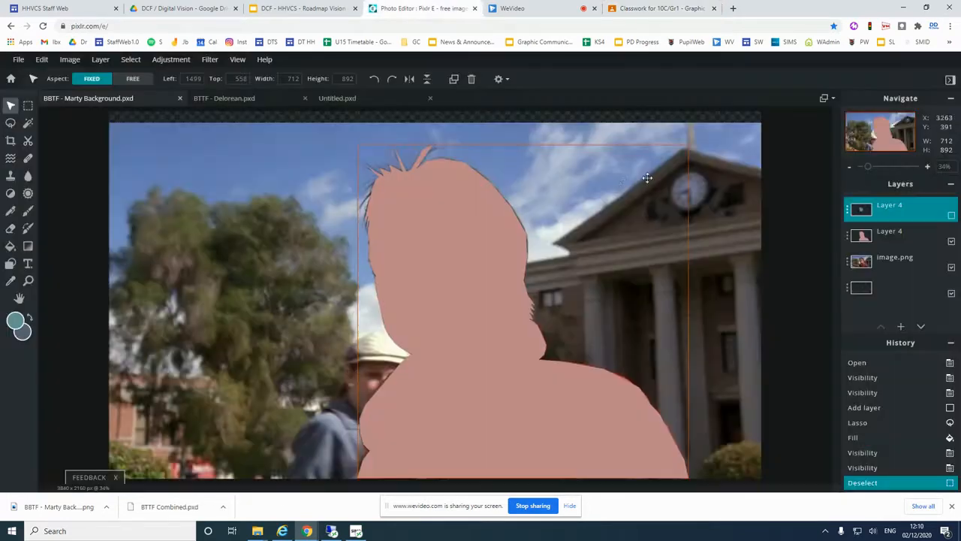
pyautogui.click(224, 98)
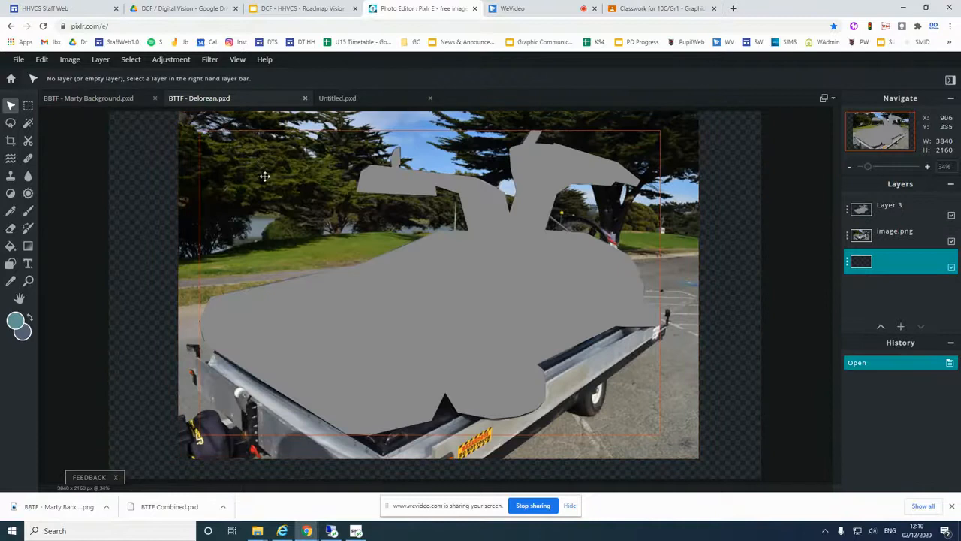
pyautogui.moveTo(474, 157)
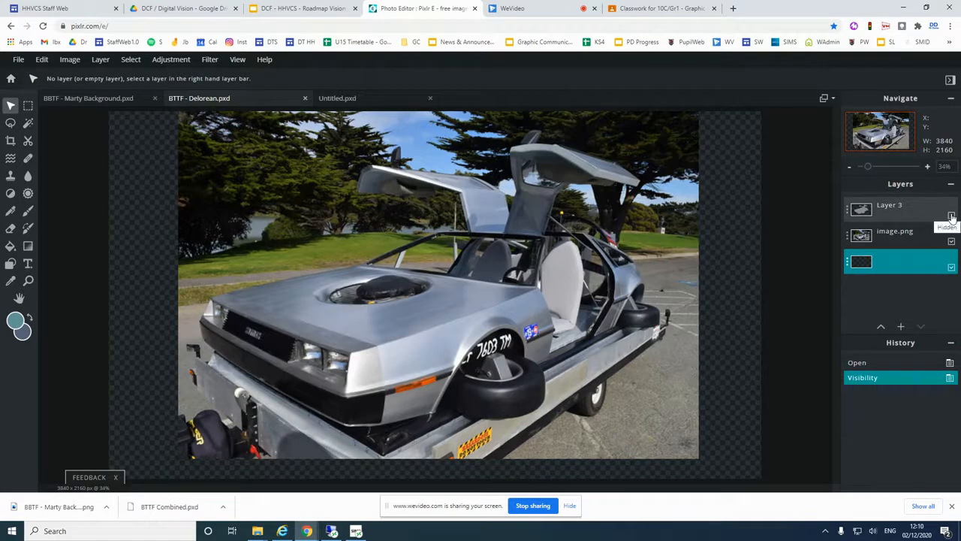
pyautogui.click(952, 217)
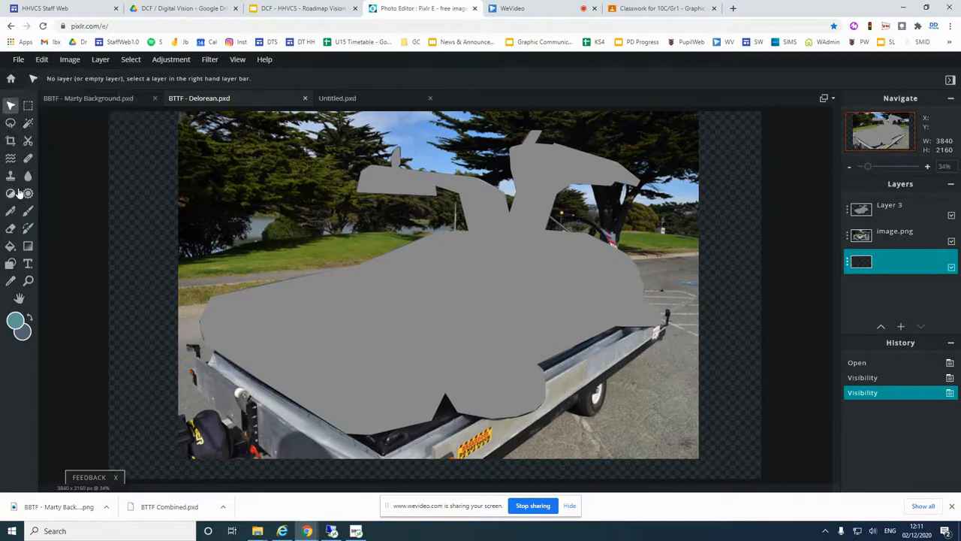
pyautogui.click(18, 60)
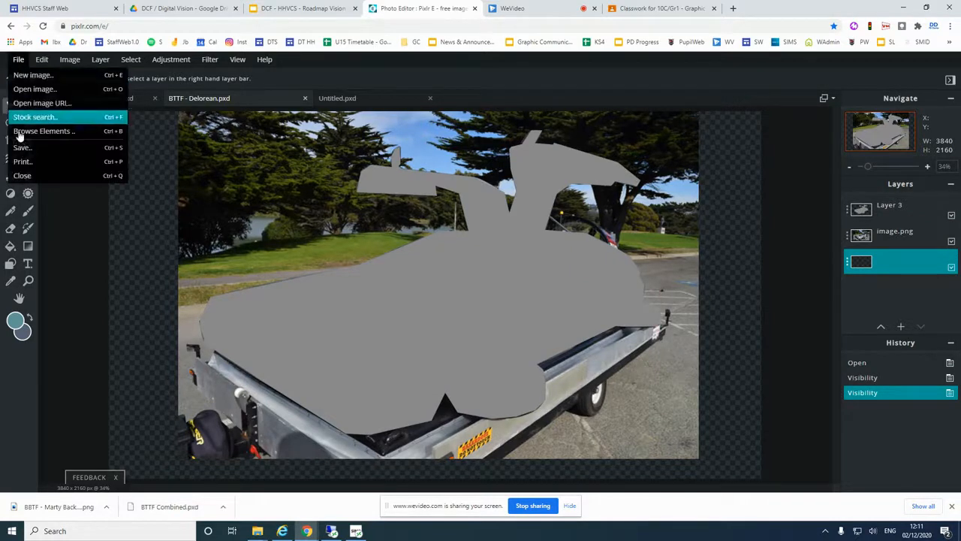
pyautogui.moveTo(22, 147)
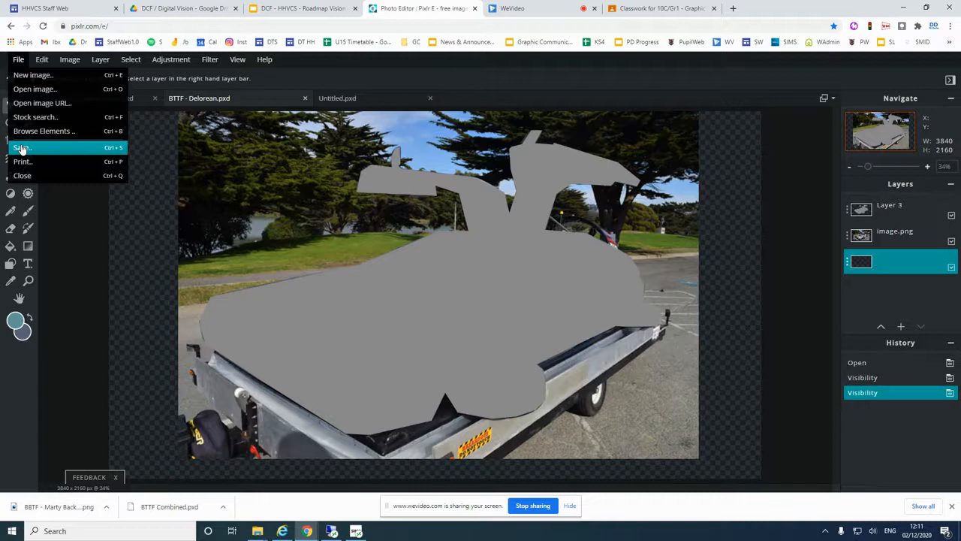